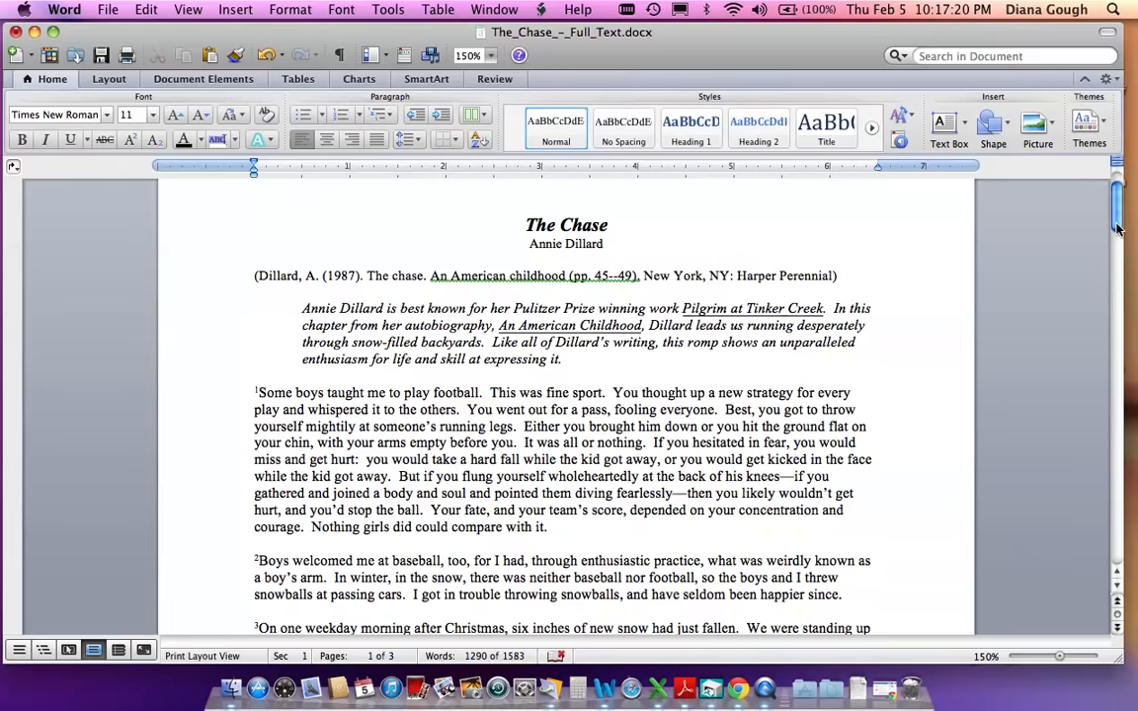
Step: Scroll down from the title into paragraphs four through eight about the Fahey boys and the iceball
scroll(down, 3)
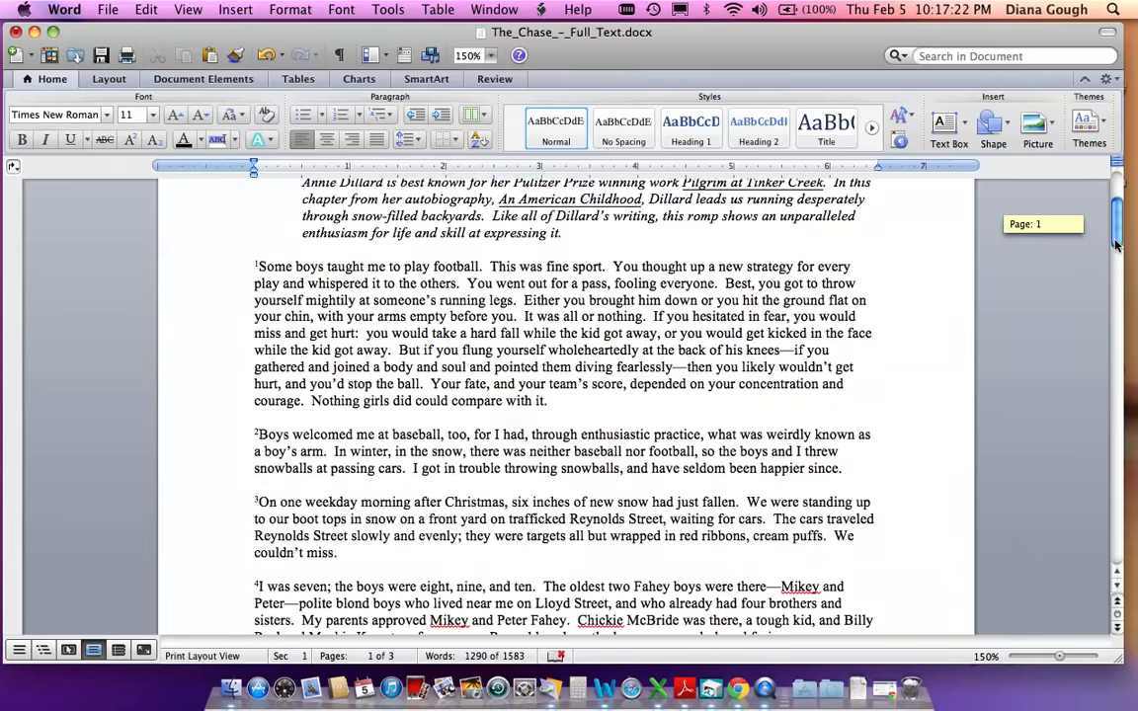
scroll(down, 3)
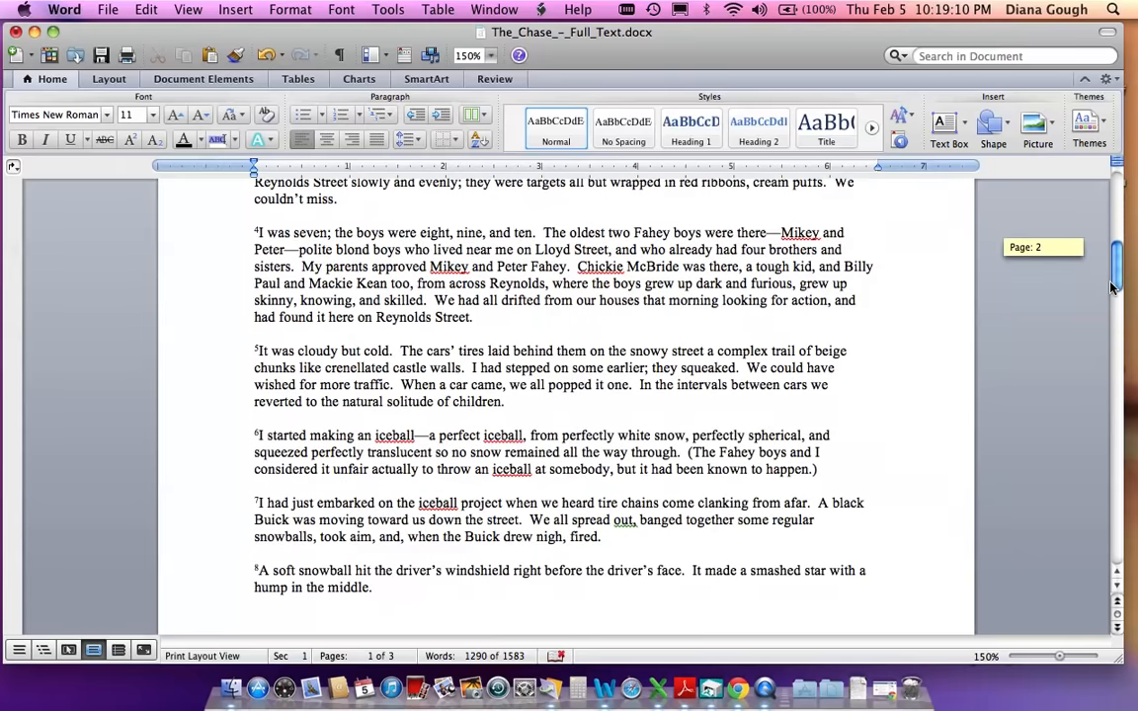
Step: Scroll to the bottom of page one where the snowball hits the Buick's windshield
scroll(down, 3)
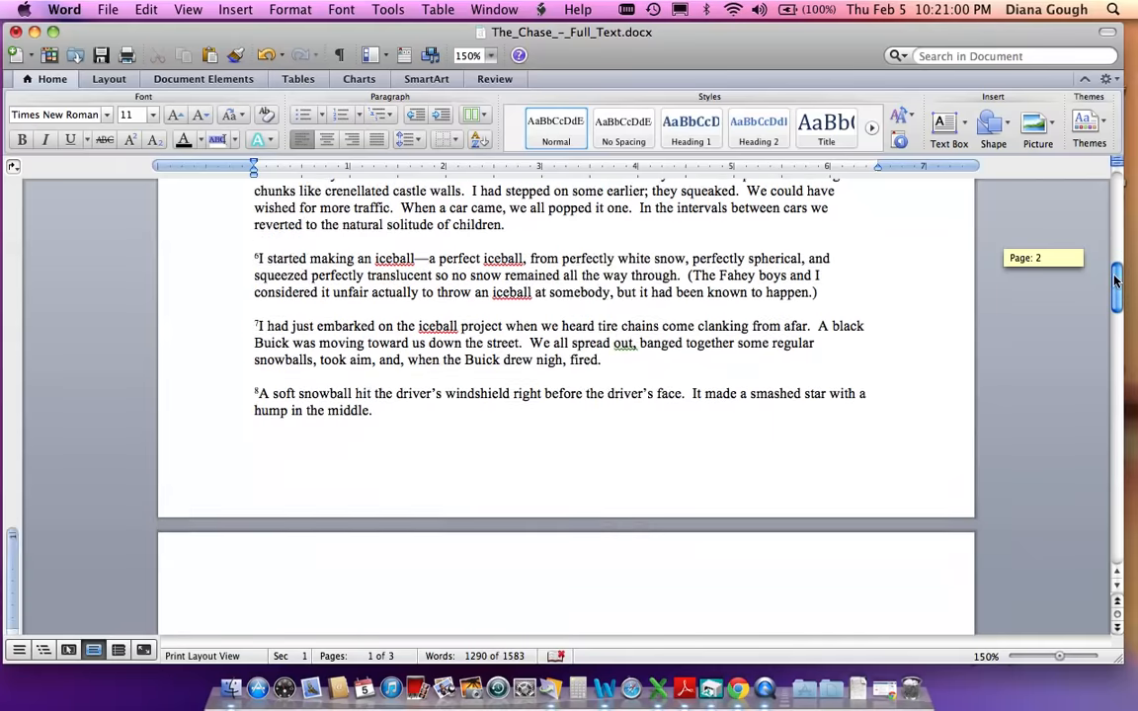
Step: Scroll onto page two through the backyard chase paragraphs up to paragraph sixteen
scroll(down, 3)
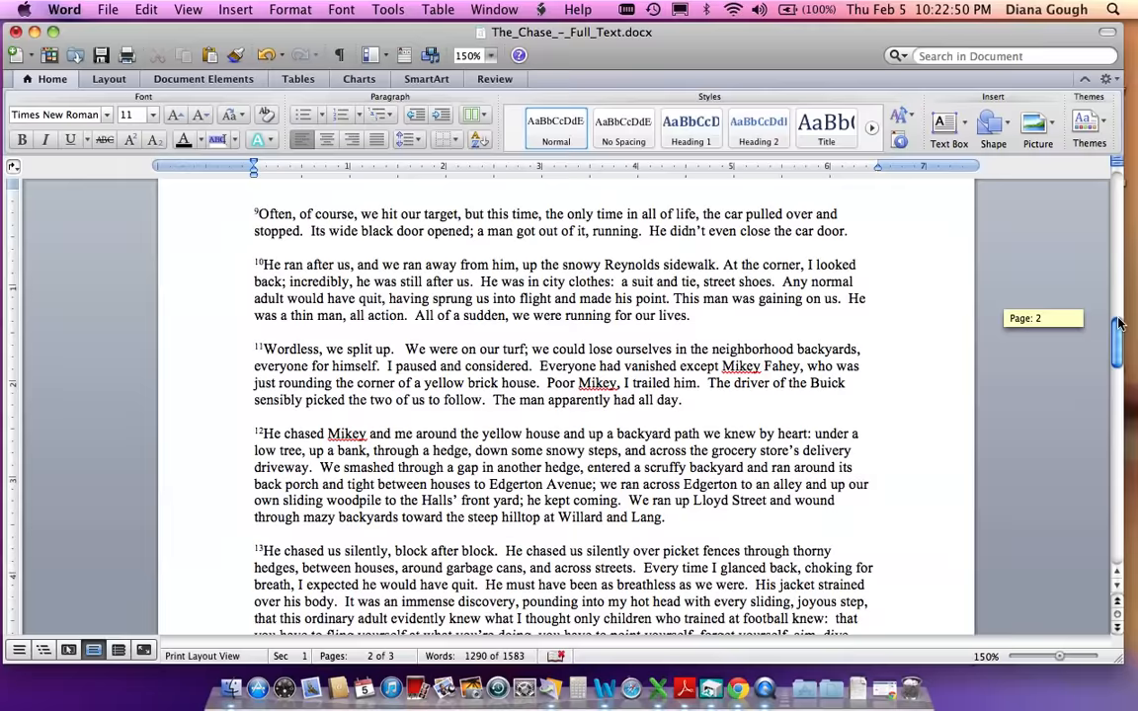
scroll(down, 3)
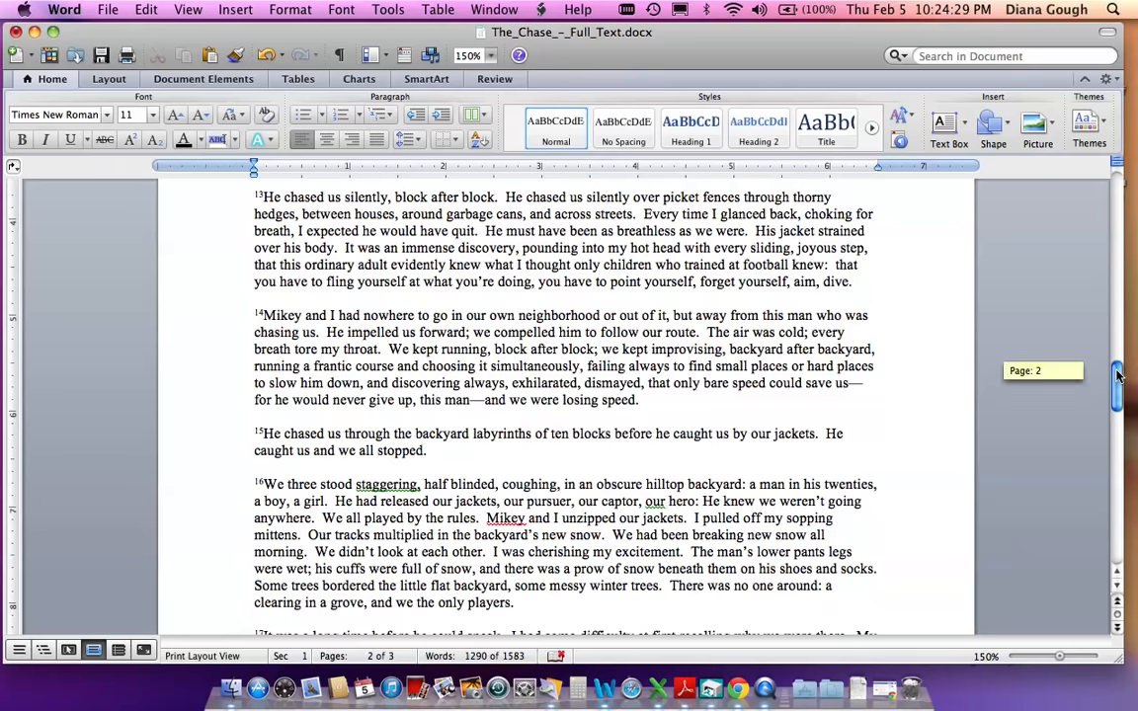
scroll(down, 3)
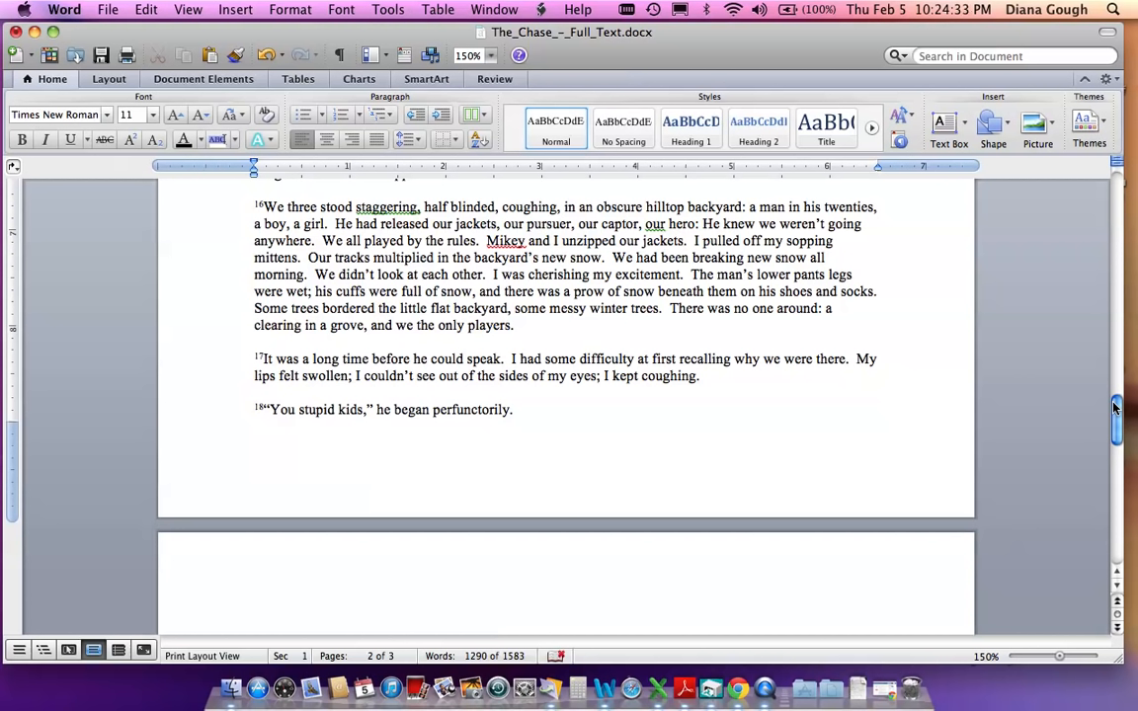
click(351, 376)
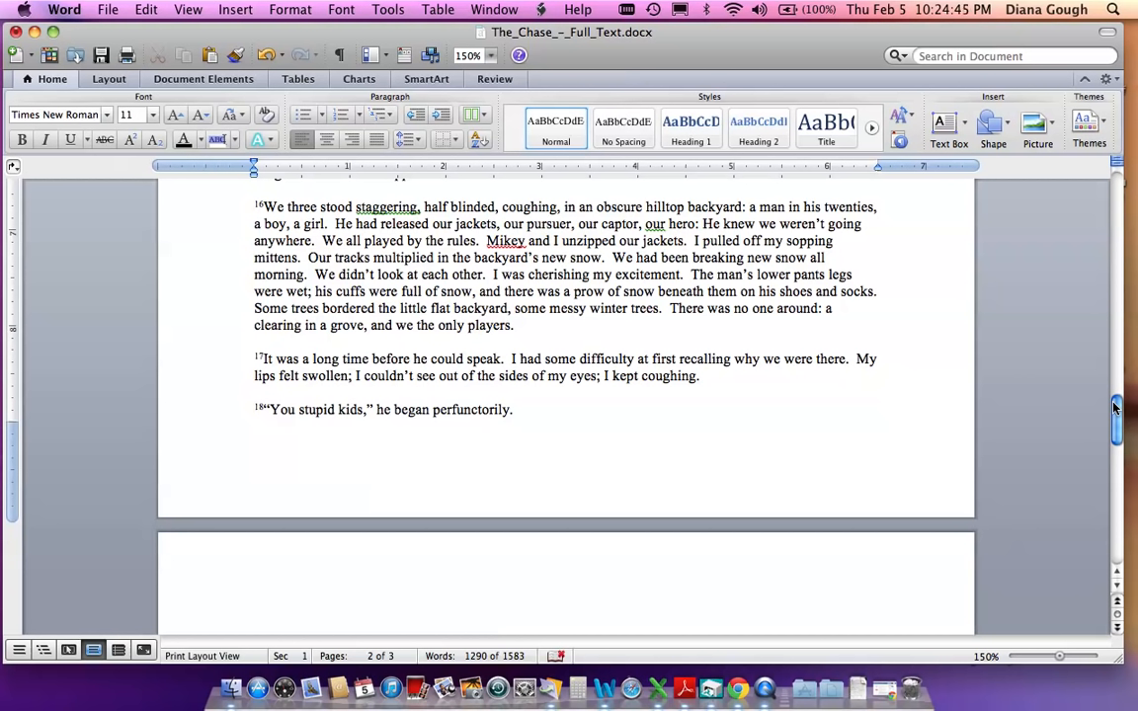
click(351, 375)
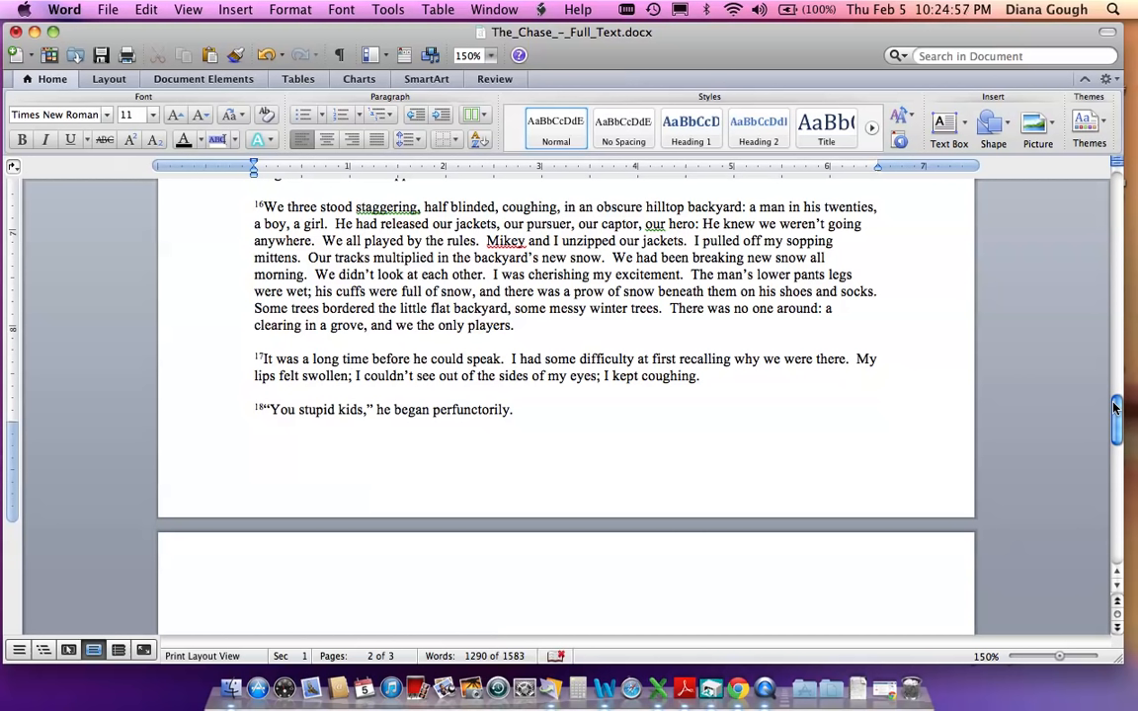
click(352, 376)
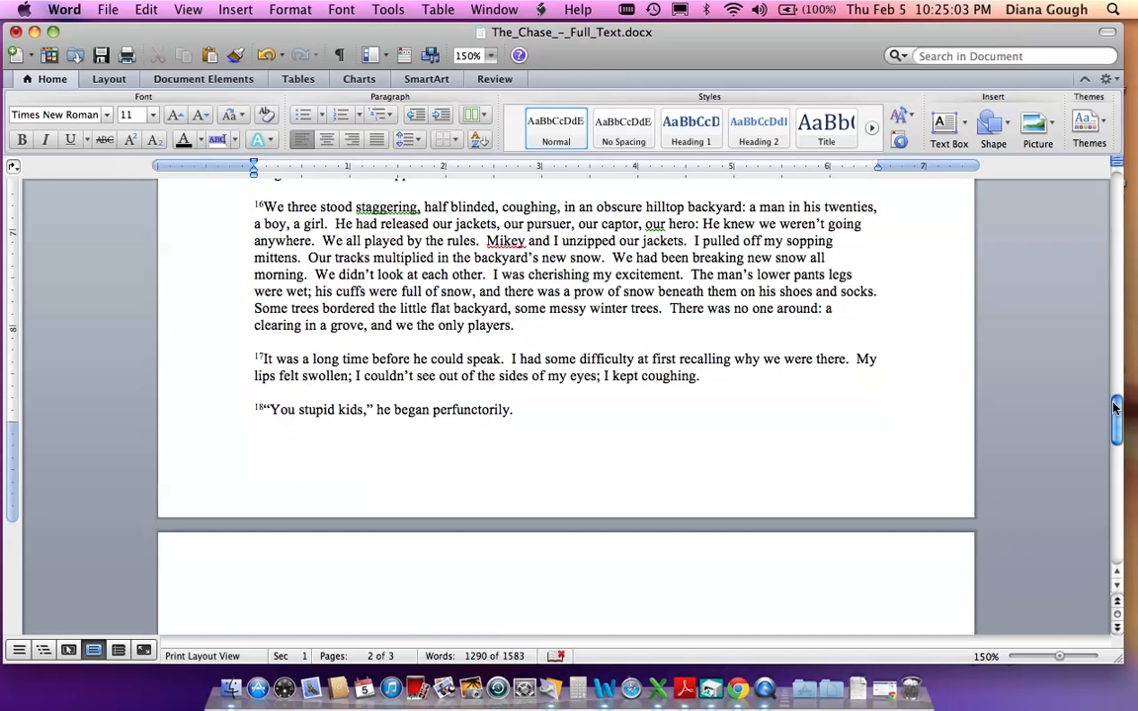
click(352, 376)
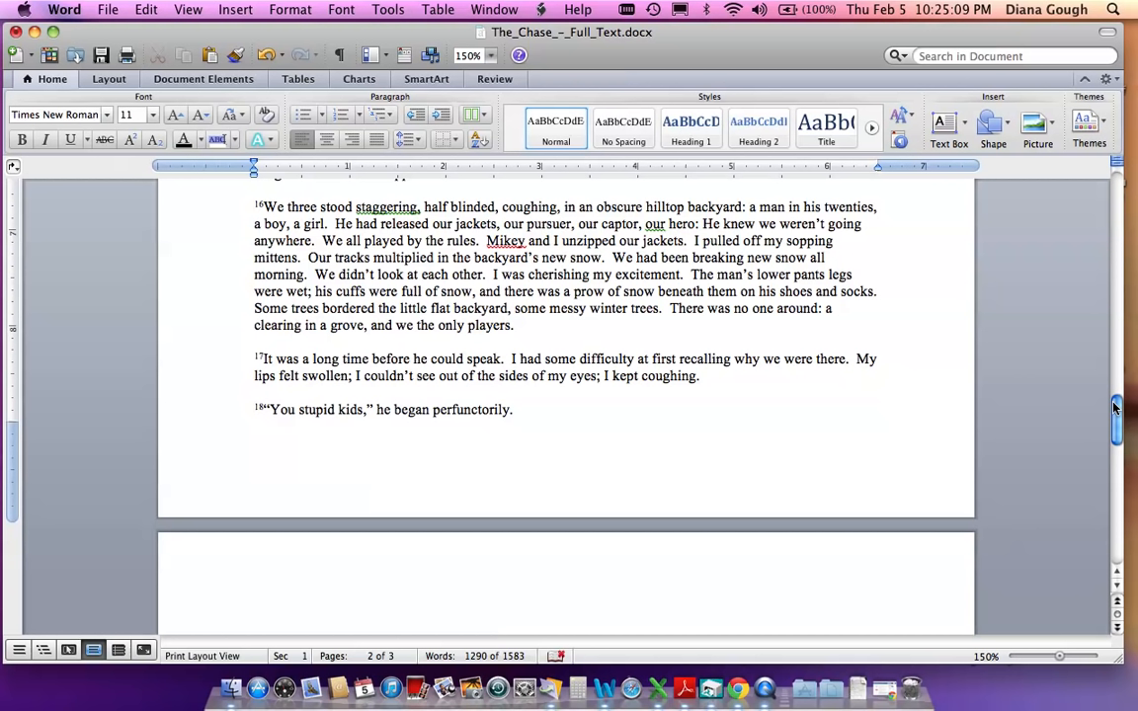
click(352, 375)
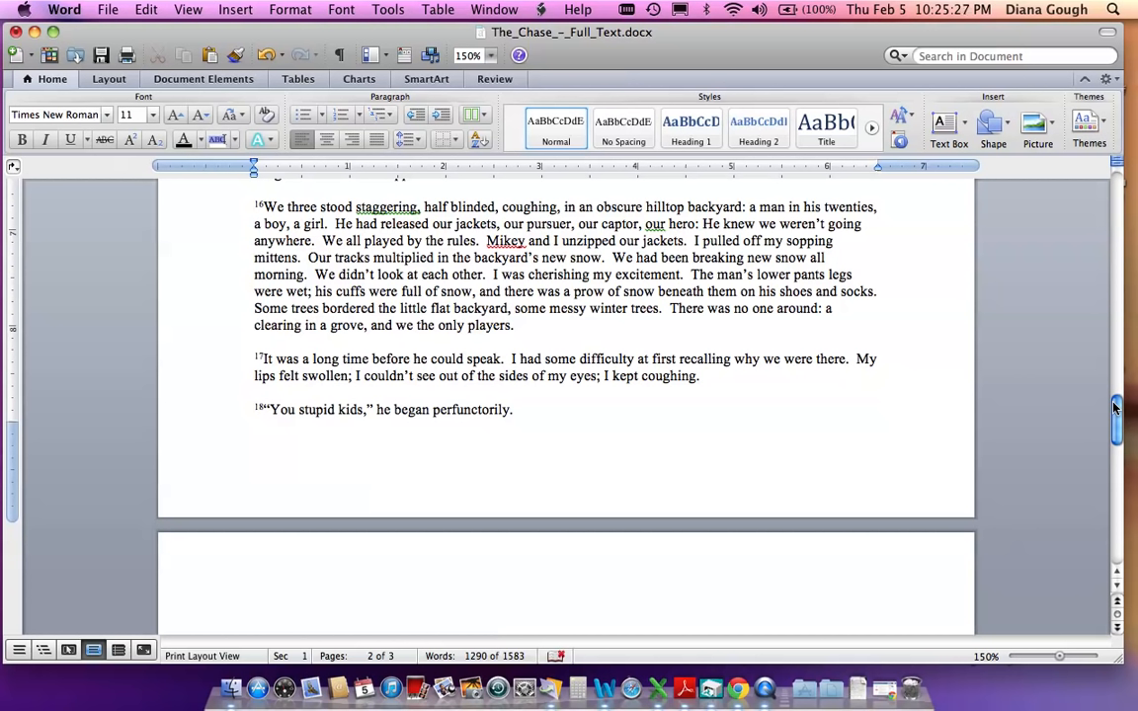
click(351, 375)
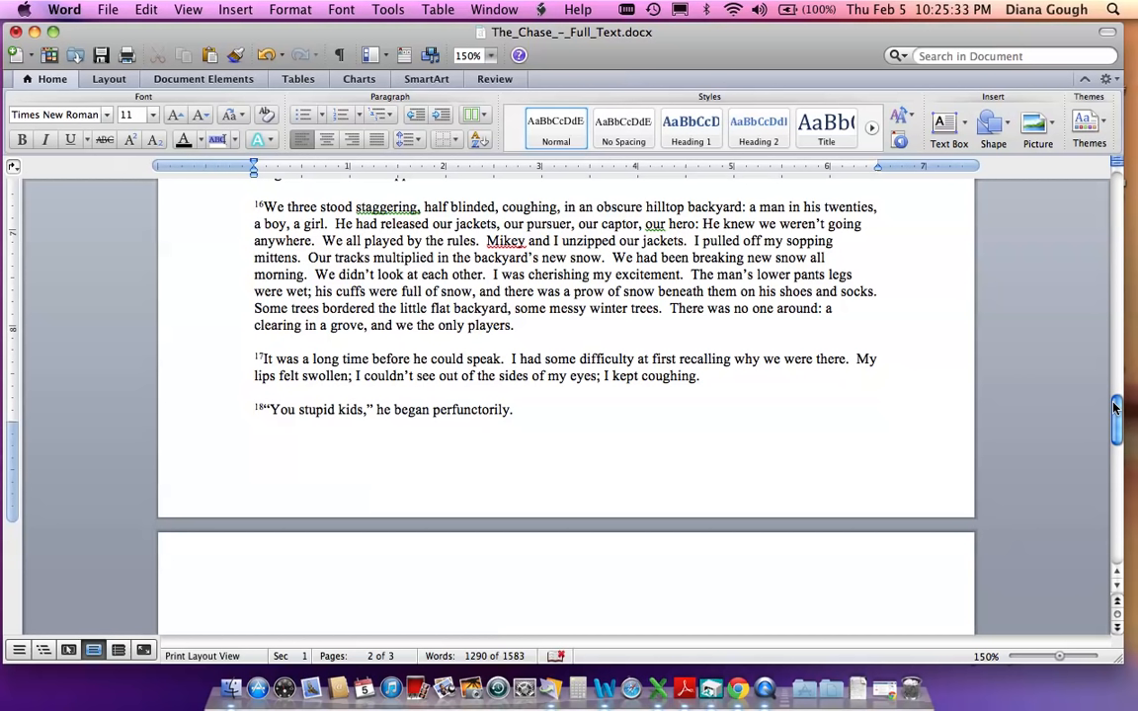
click(351, 376)
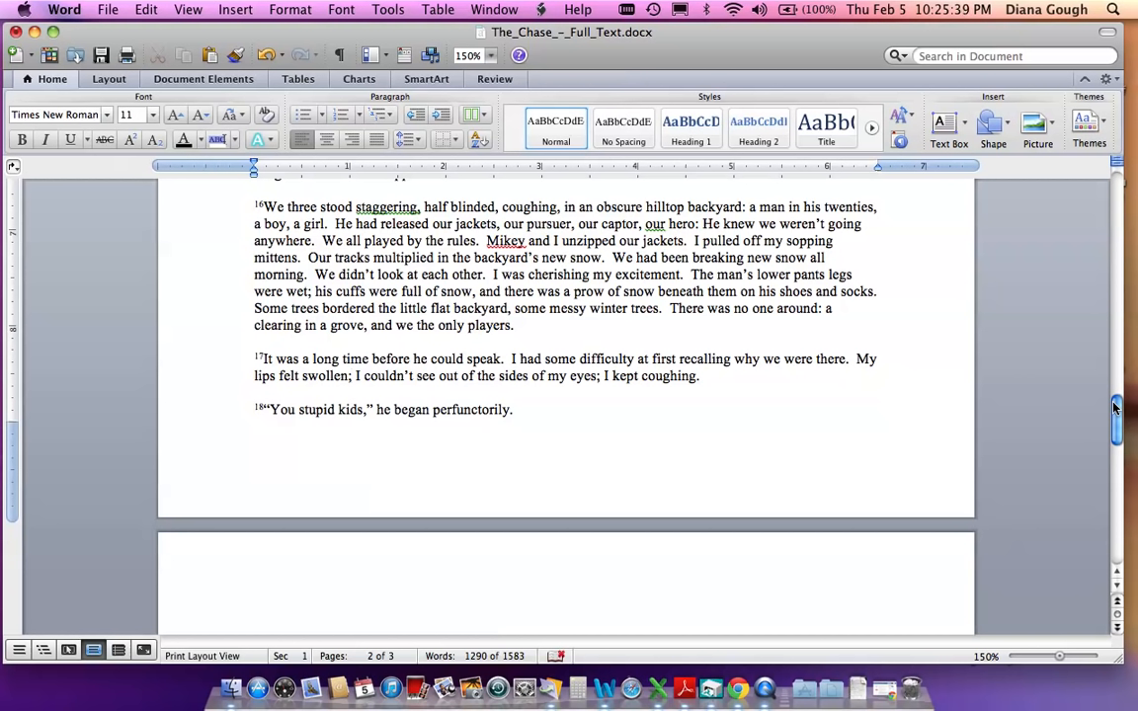
click(352, 375)
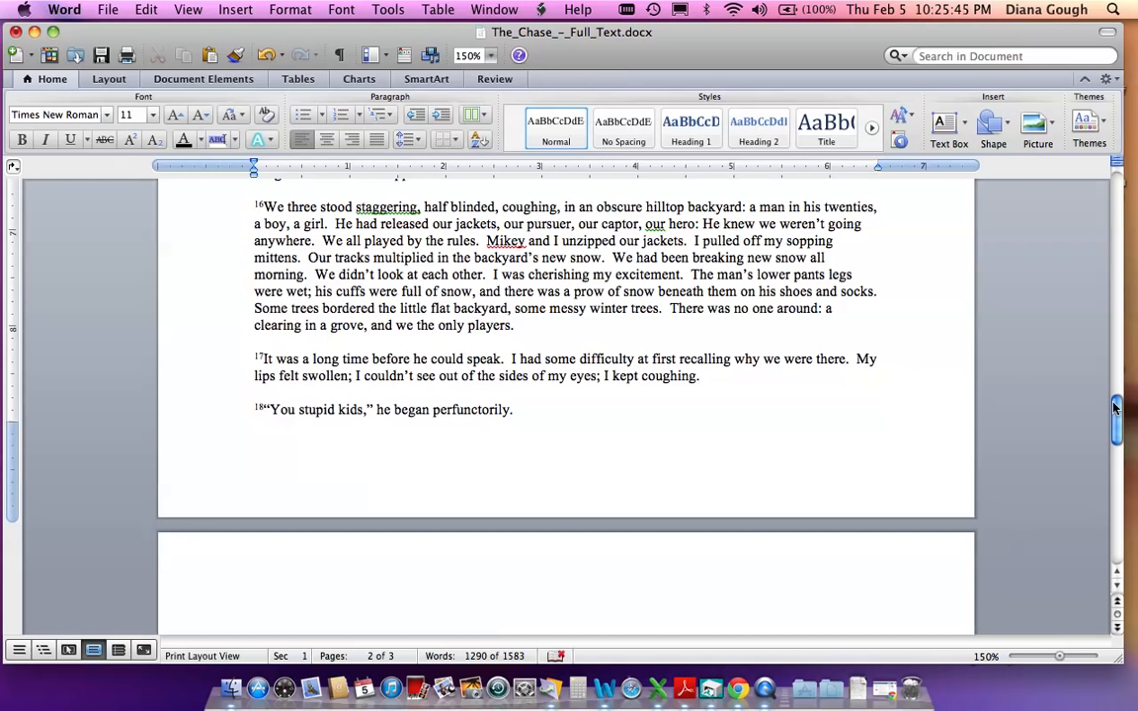
click(352, 375)
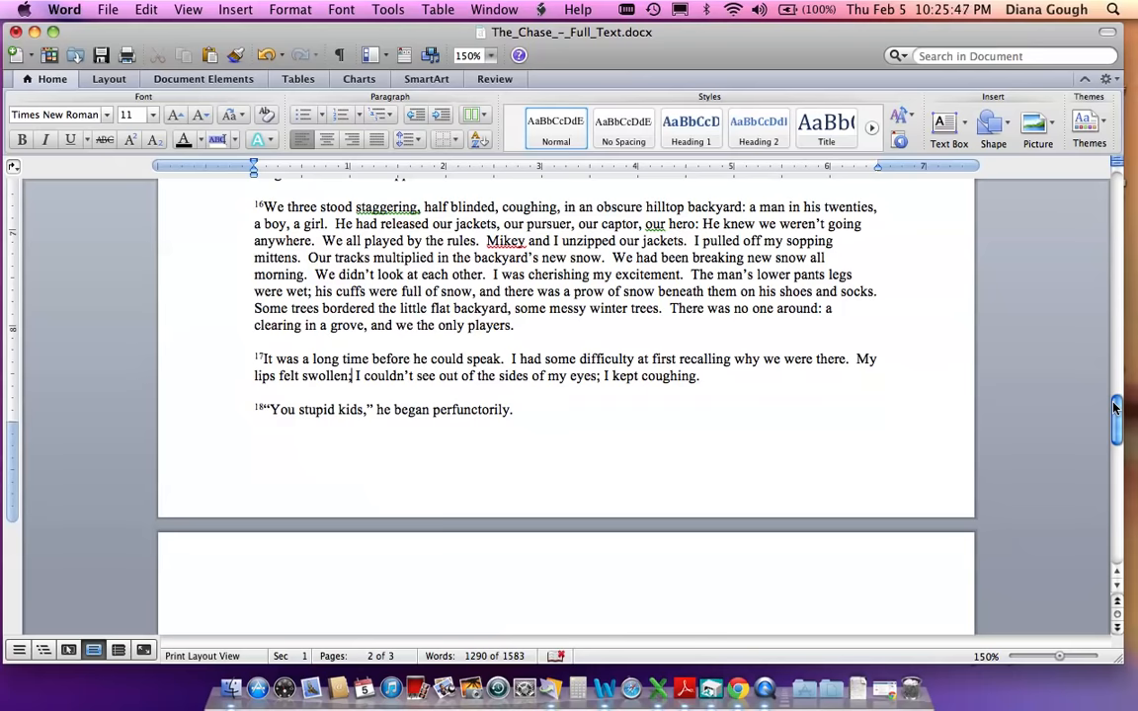